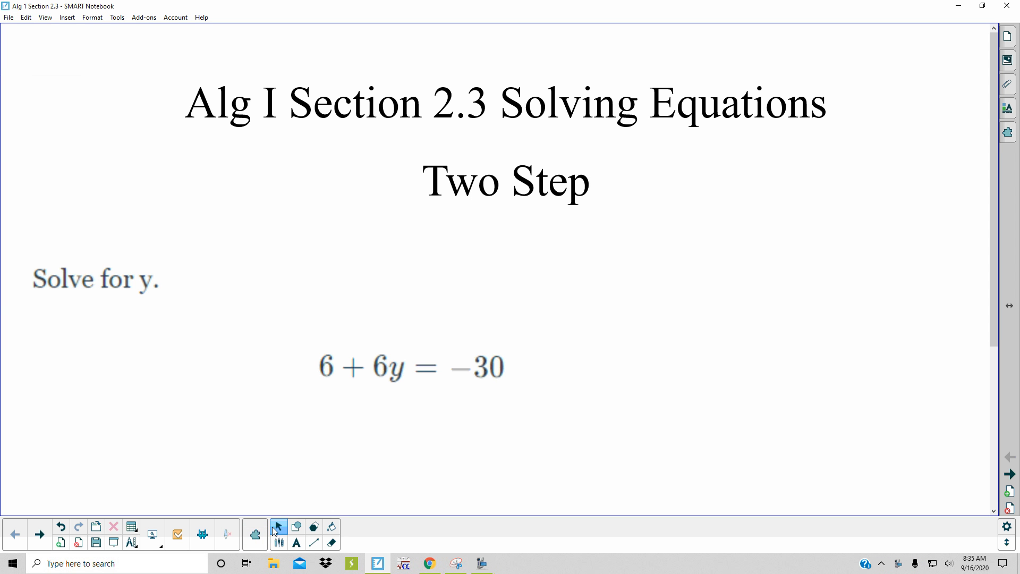
- Underline the word Two in the slide title using the purple pen
click(278, 541)
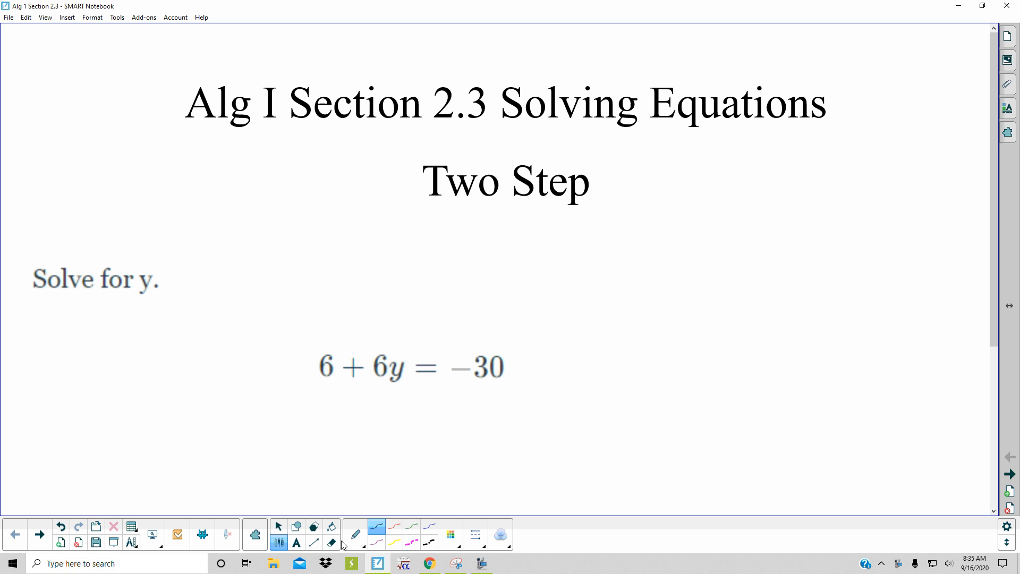
click(376, 542)
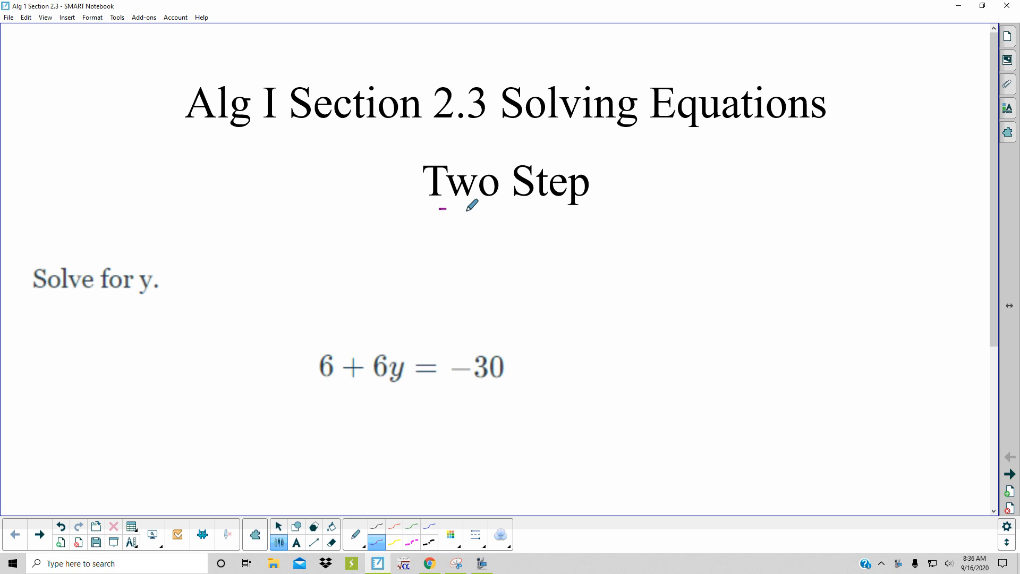
drag(439, 211, 478, 208)
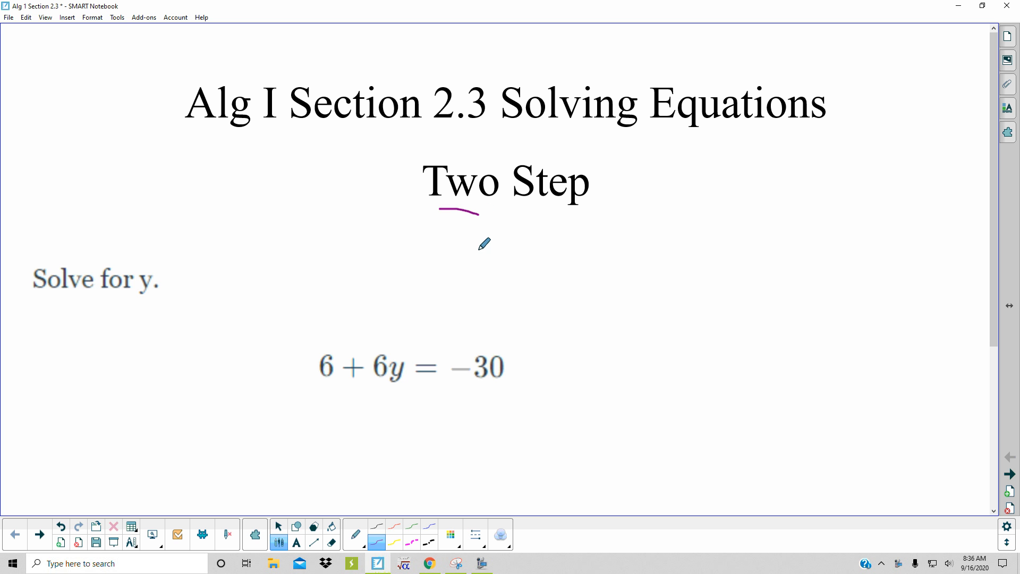
mouse_move(731, 203)
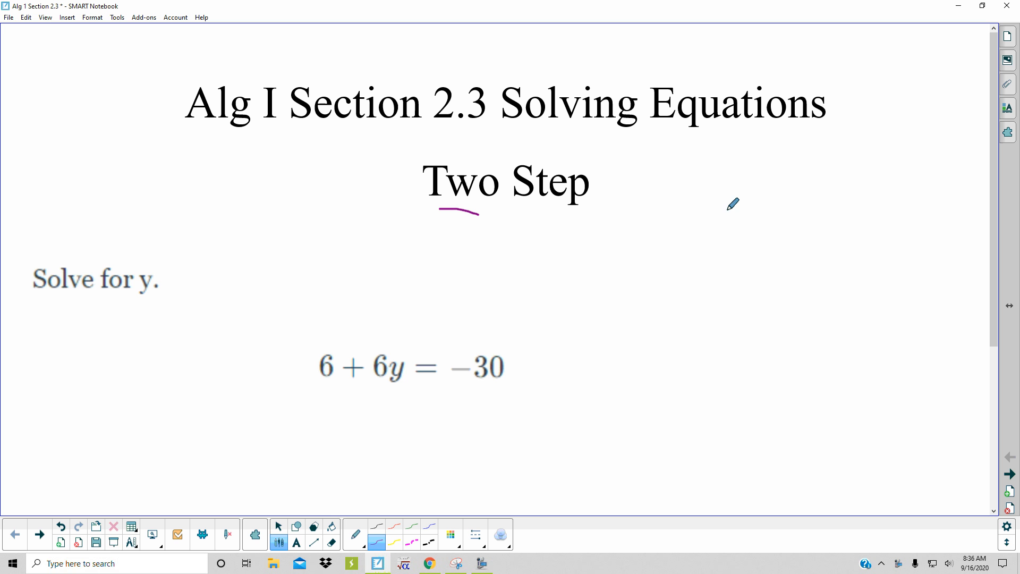
- Handwrite the PEMDAS order-of-operations reminder with an upward arrow beside the title
drag(728, 196, 720, 254)
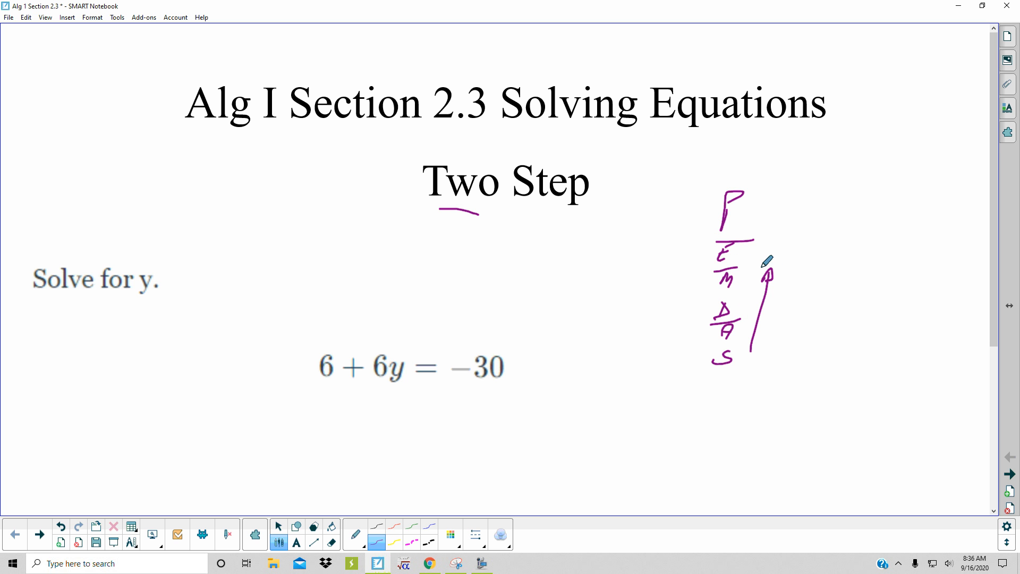
mouse_move(749, 308)
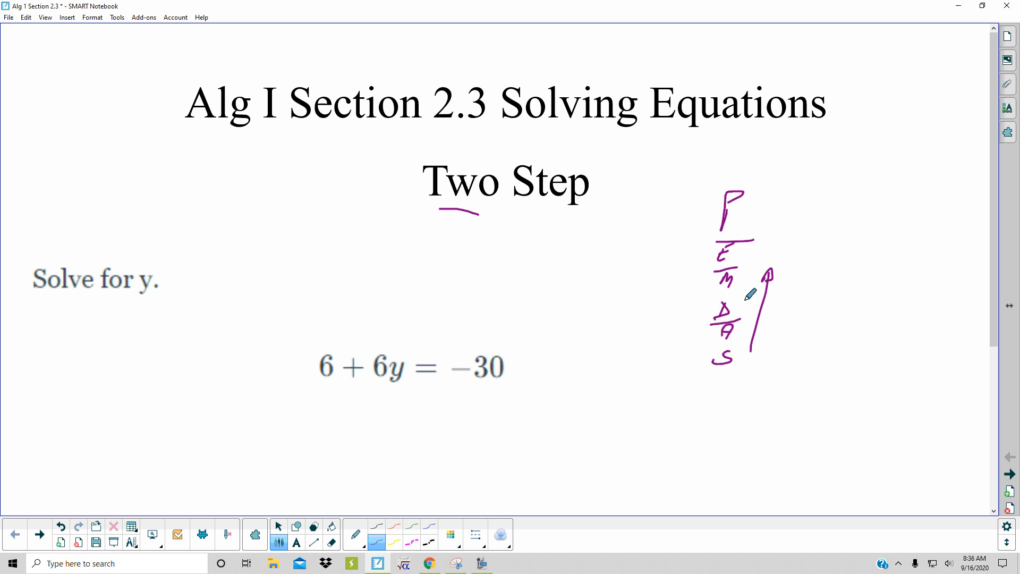
mouse_move(729, 331)
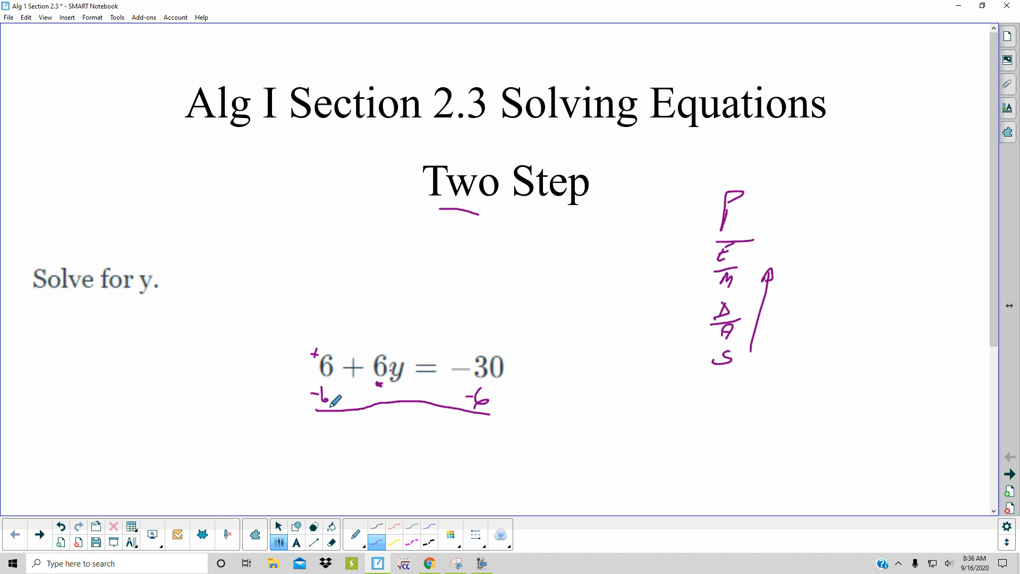
- Write 6y = −36, divide by 6 to get an underlined y = −6, and advance to the next page
drag(328, 355, 263, 478)
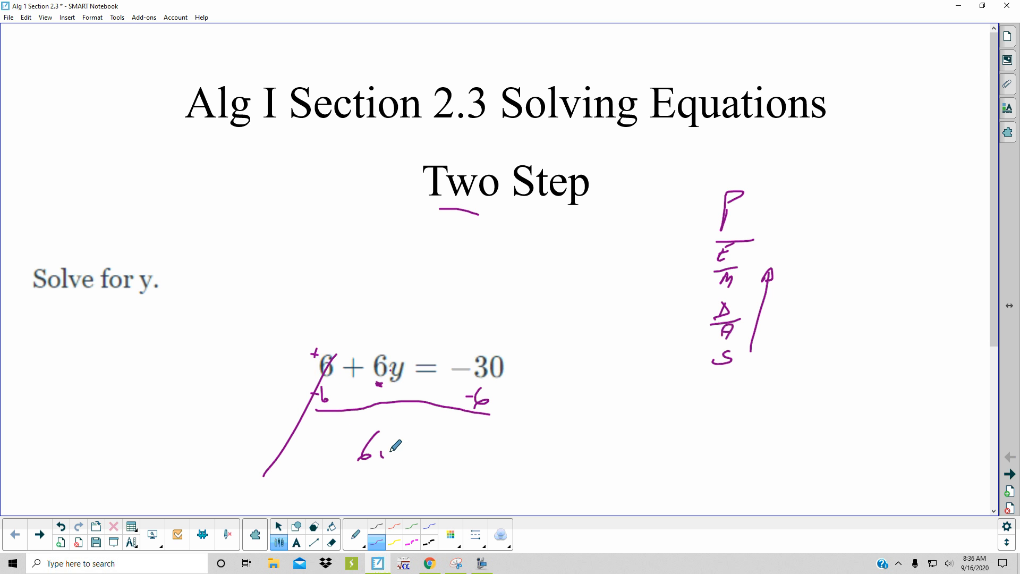
drag(377, 453, 435, 452)
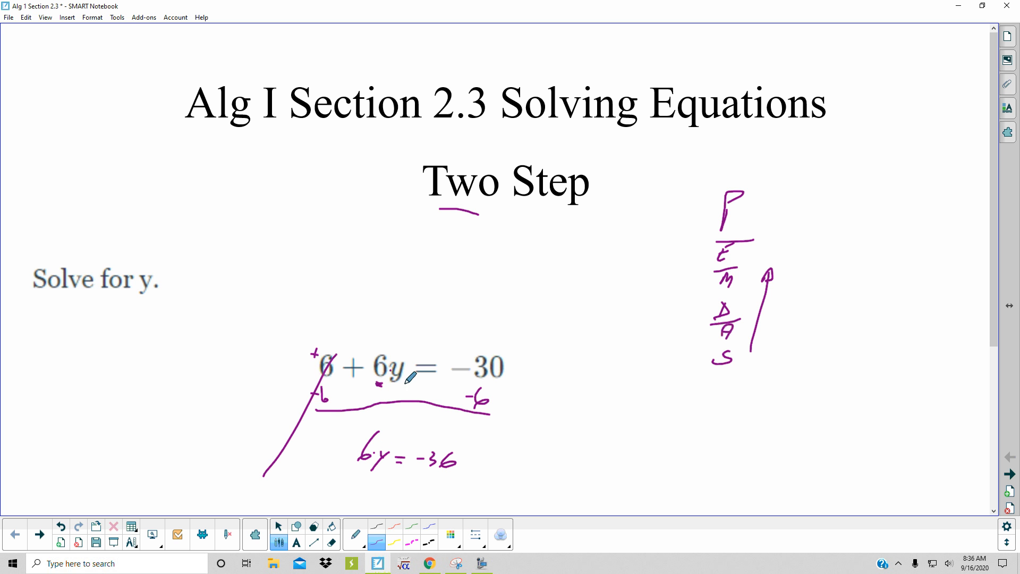
mouse_move(371, 478)
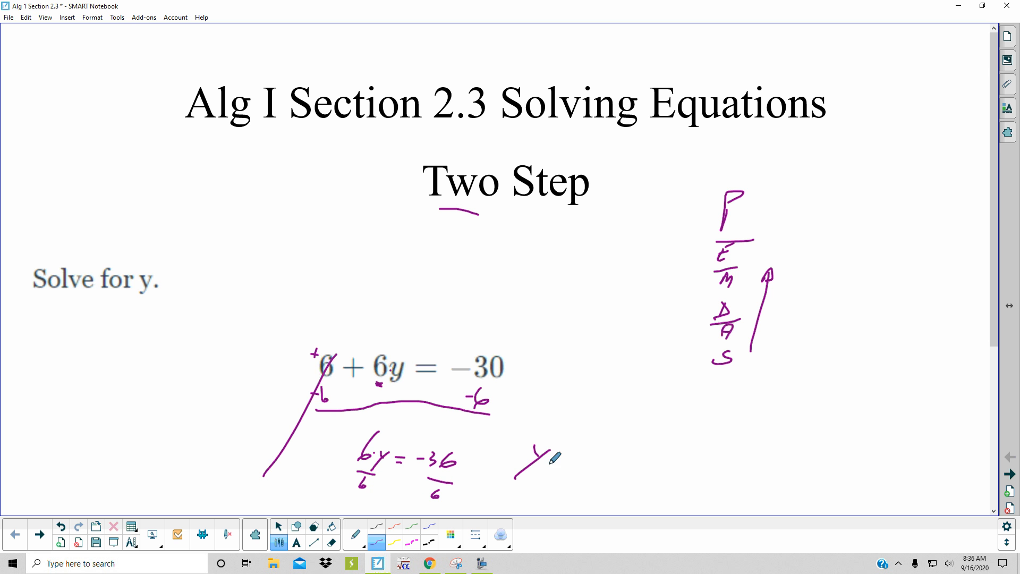
drag(539, 468, 592, 468)
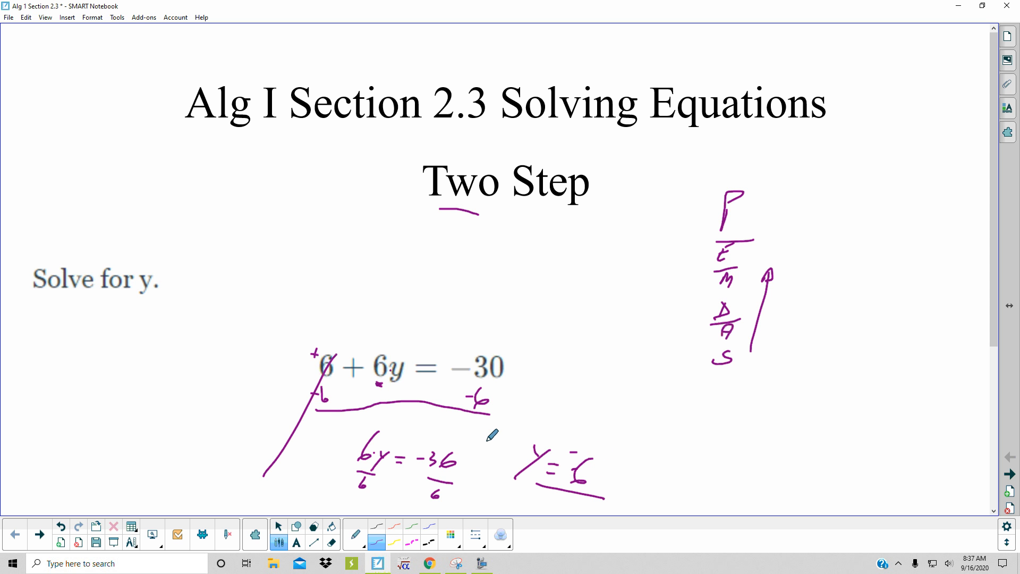
mouse_move(795, 482)
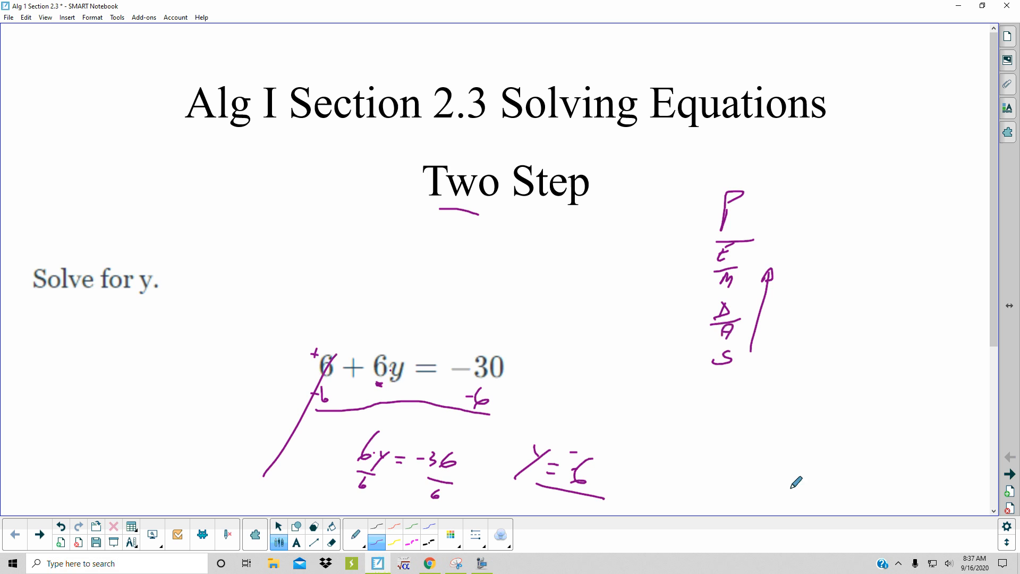
click(40, 534)
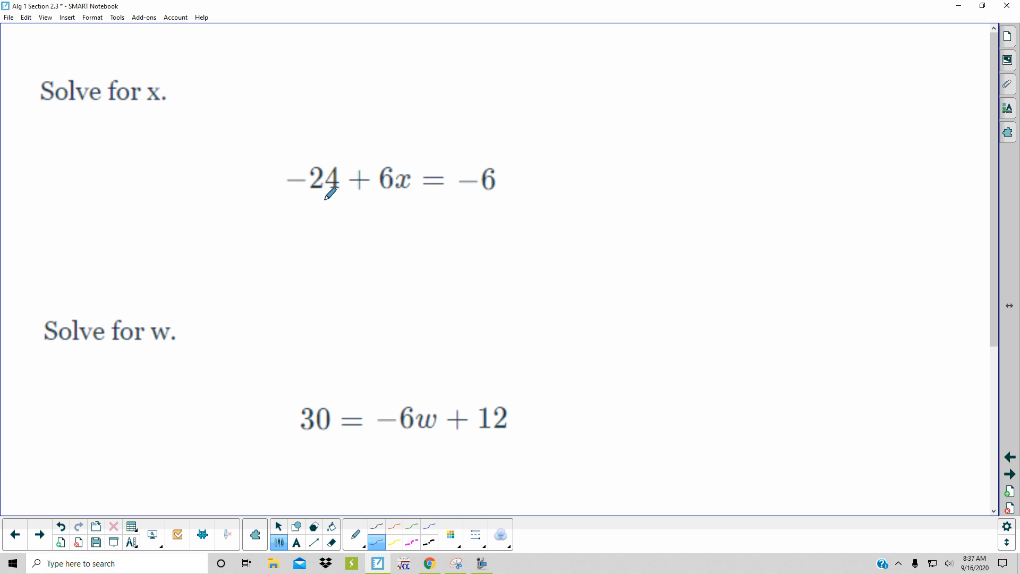
mouse_move(340, 208)
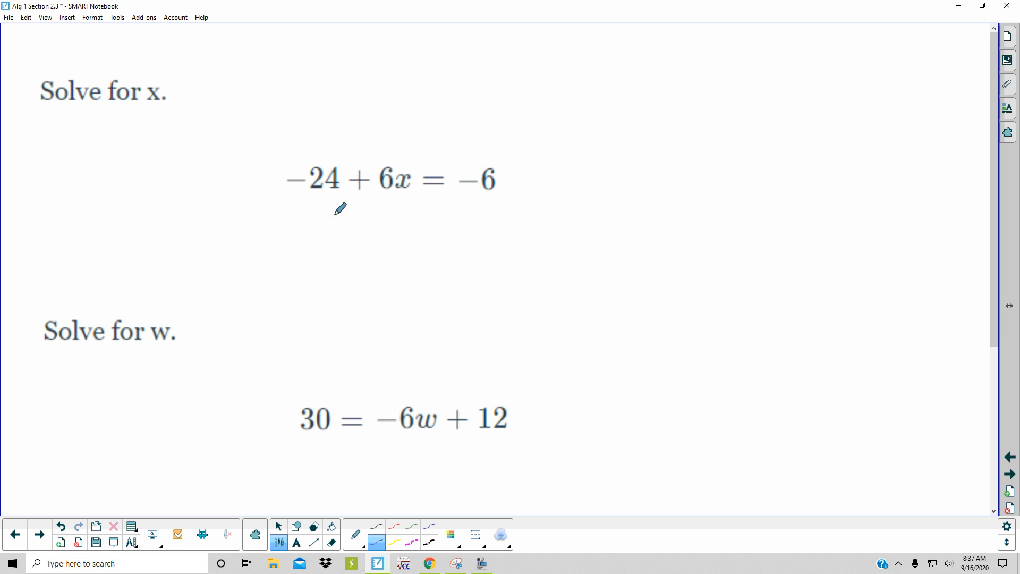
mouse_move(402, 174)
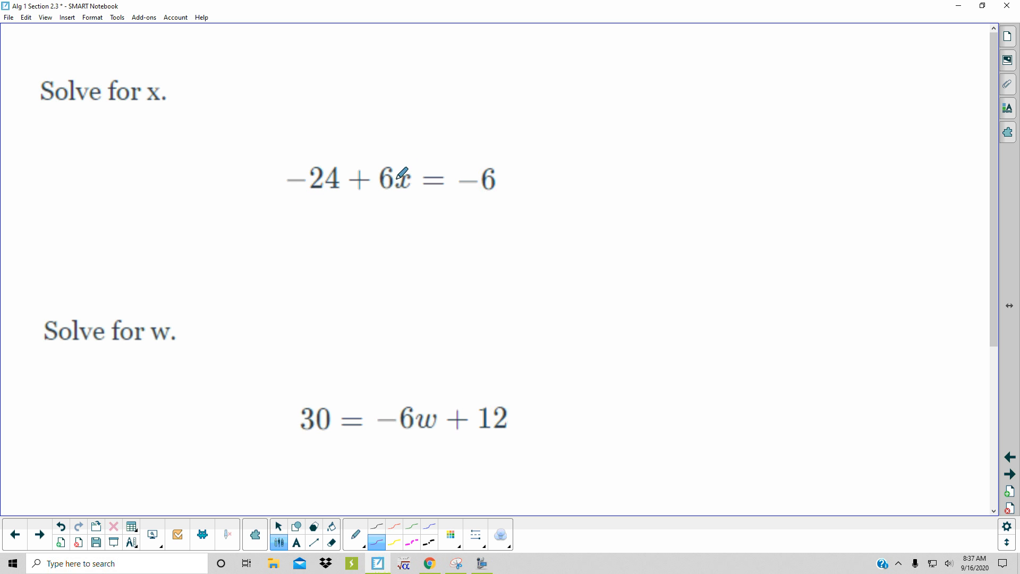
mouse_move(320, 194)
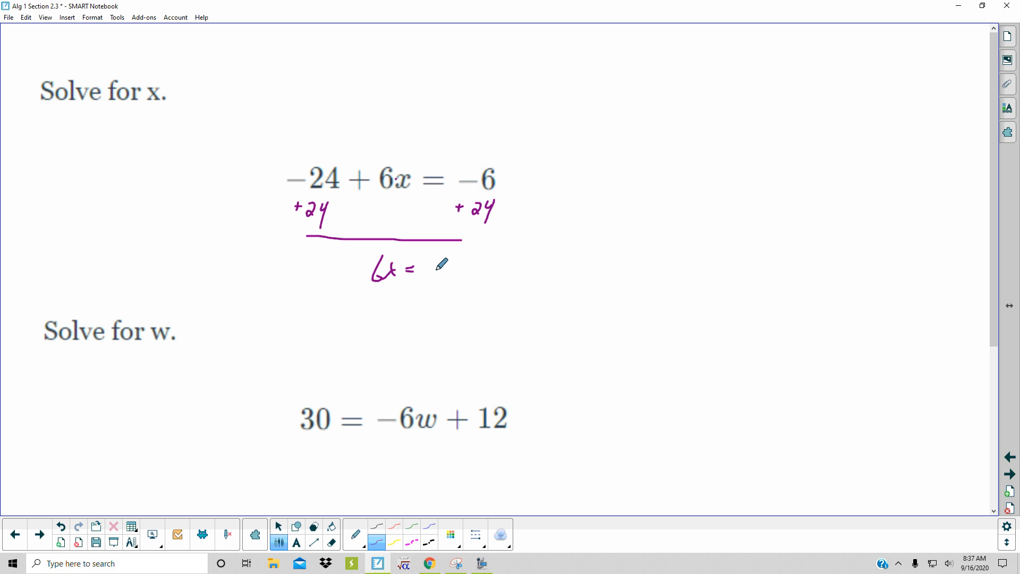
mouse_move(454, 261)
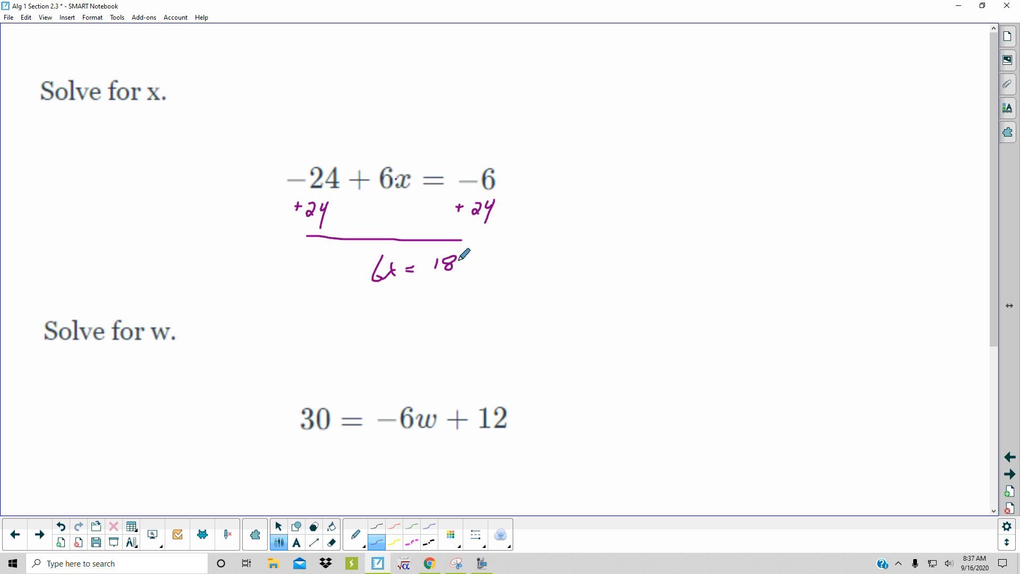
- Divide 6x and 18 by 6 in purple ink, arriving at x = 3
drag(380, 279, 387, 303)
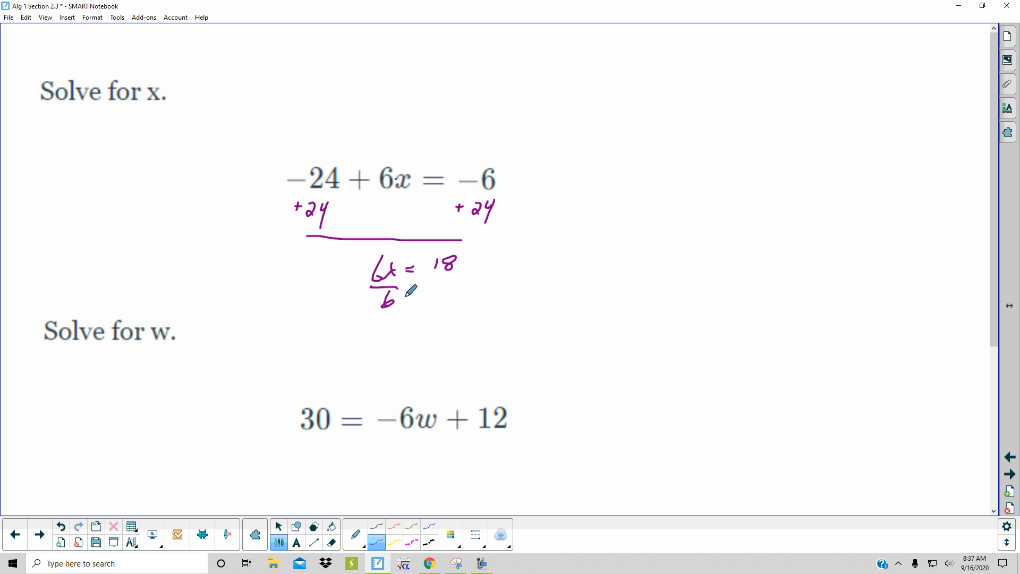
drag(448, 286, 456, 299)
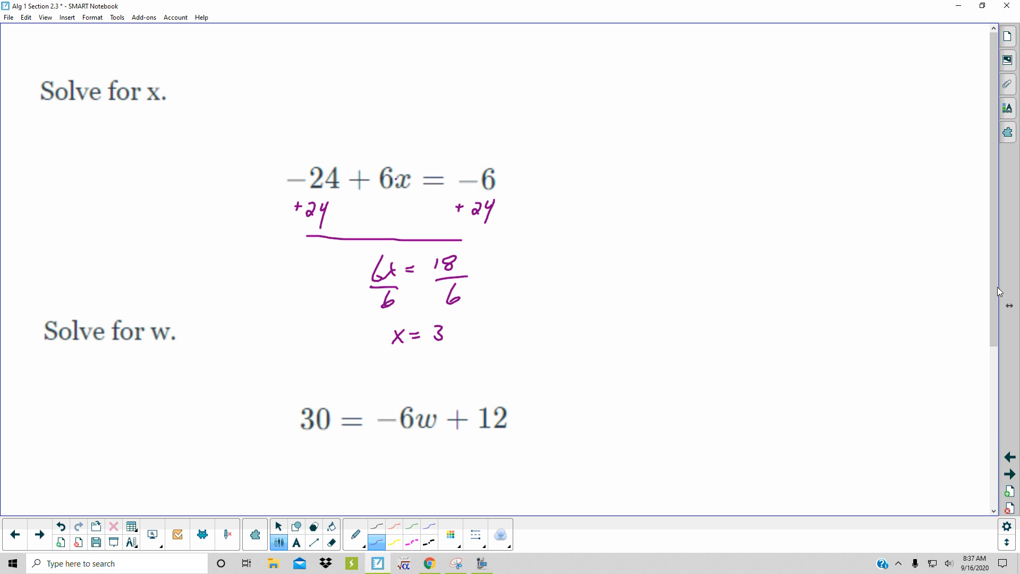
- Under 30 = −6w + 12, write −12 on both sides and underline the working
scroll(down, 3)
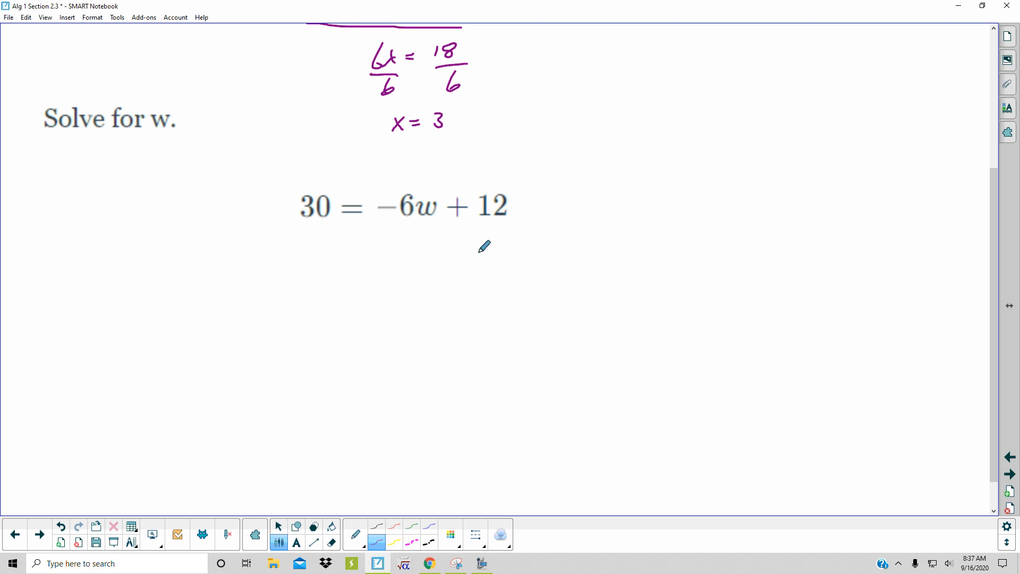
mouse_move(482, 196)
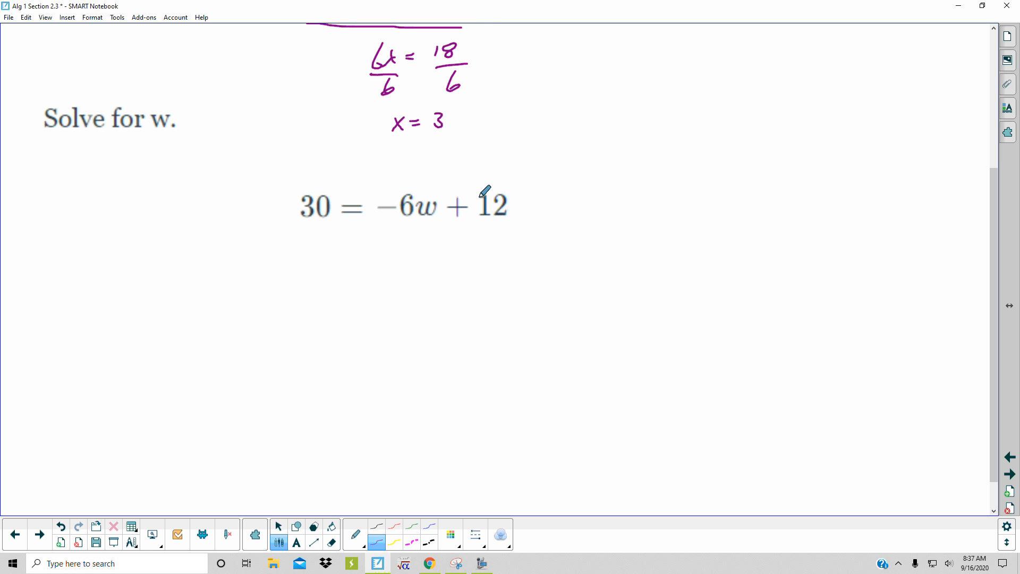
mouse_move(993, 260)
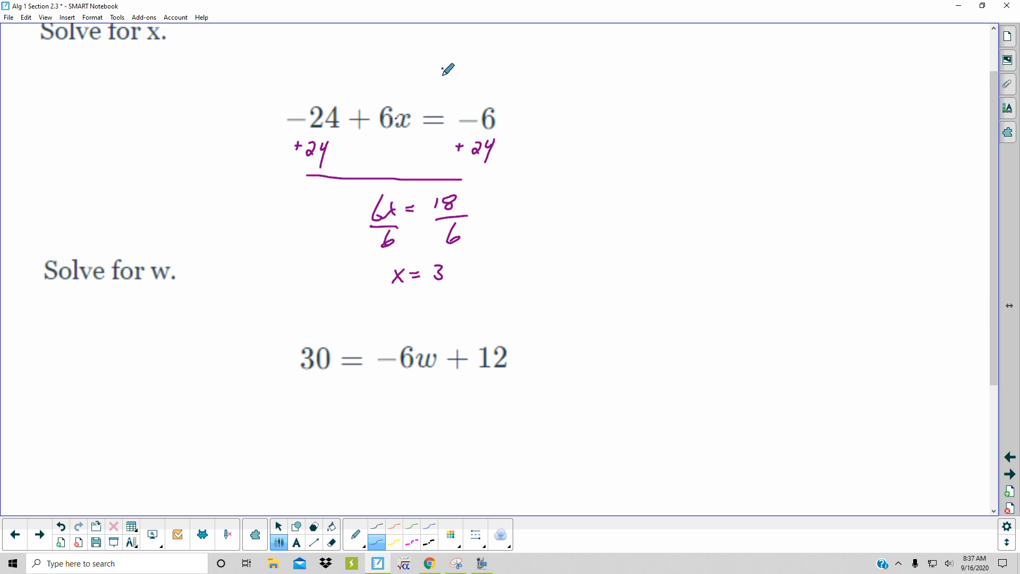
drag(439, 65, 432, 126)
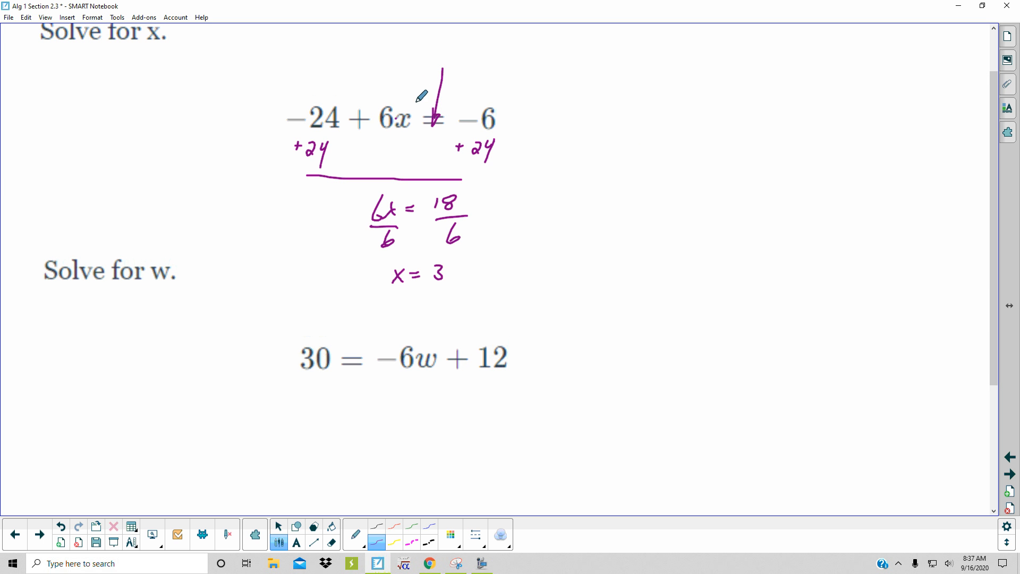
mouse_move(453, 366)
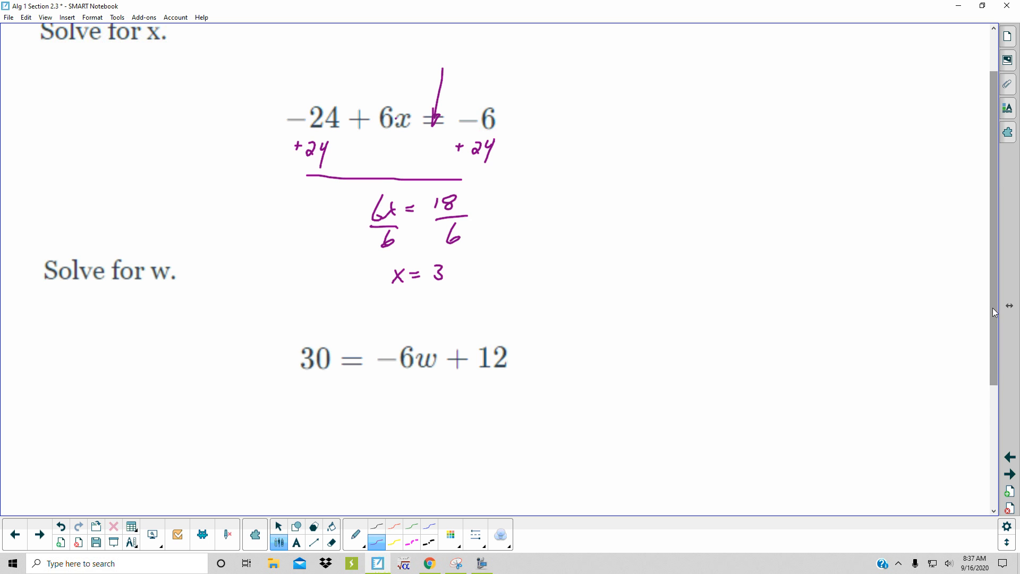
scroll(down, 3)
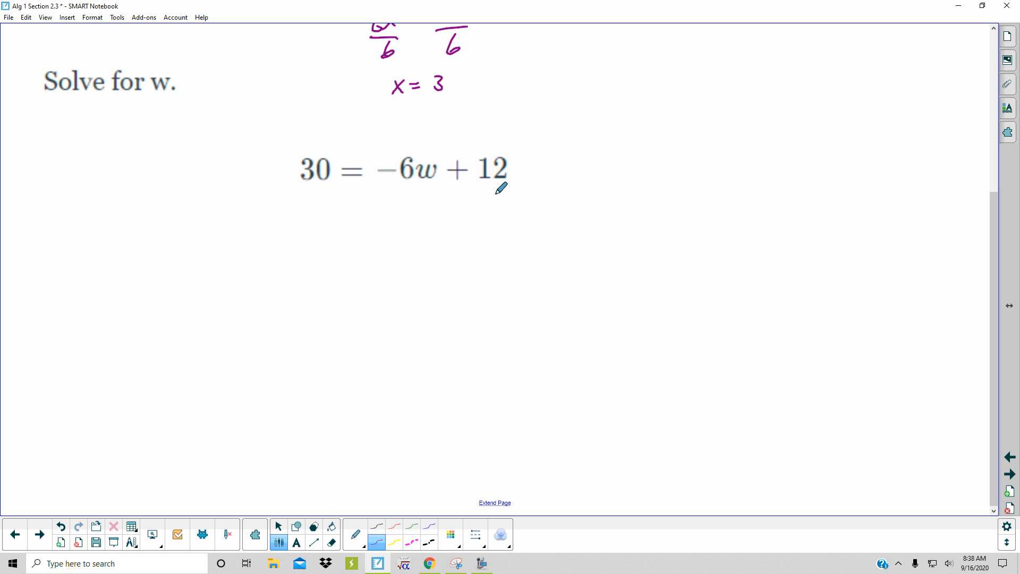
drag(468, 205, 484, 202)
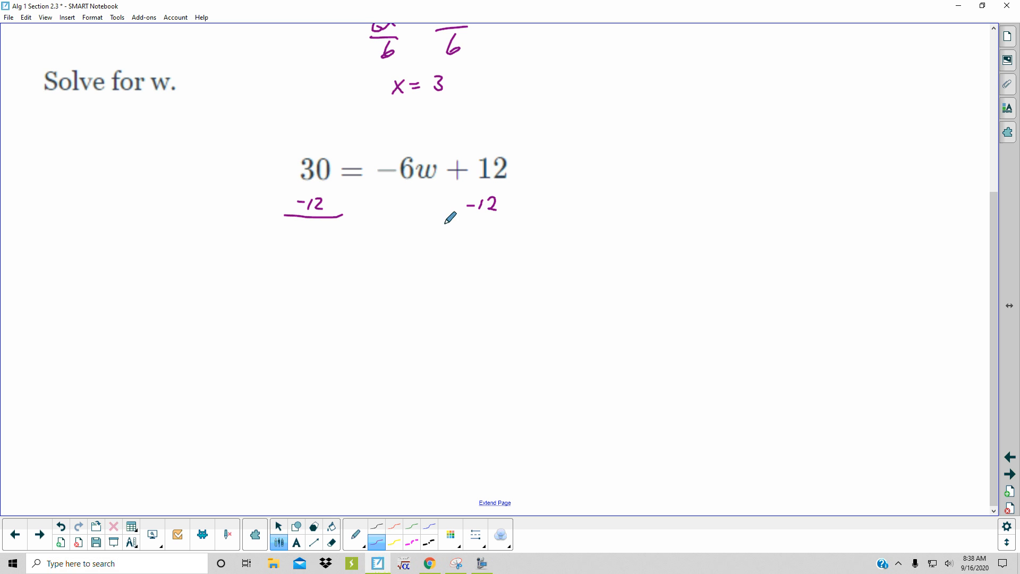
drag(405, 227, 511, 226)
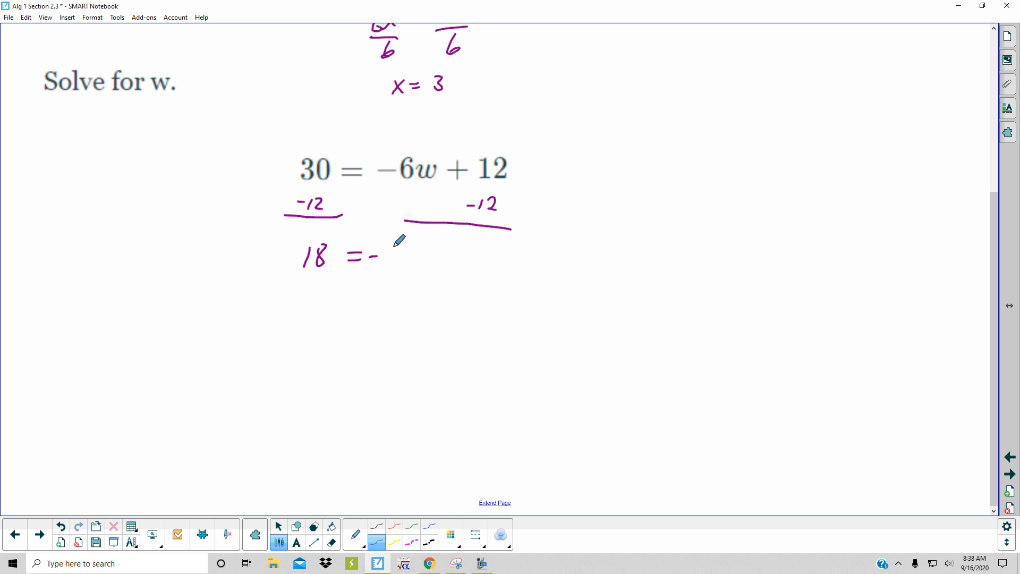
- Write 18 = −6·w divided by −6, then the answer −3 = w
drag(390, 254, 449, 260)
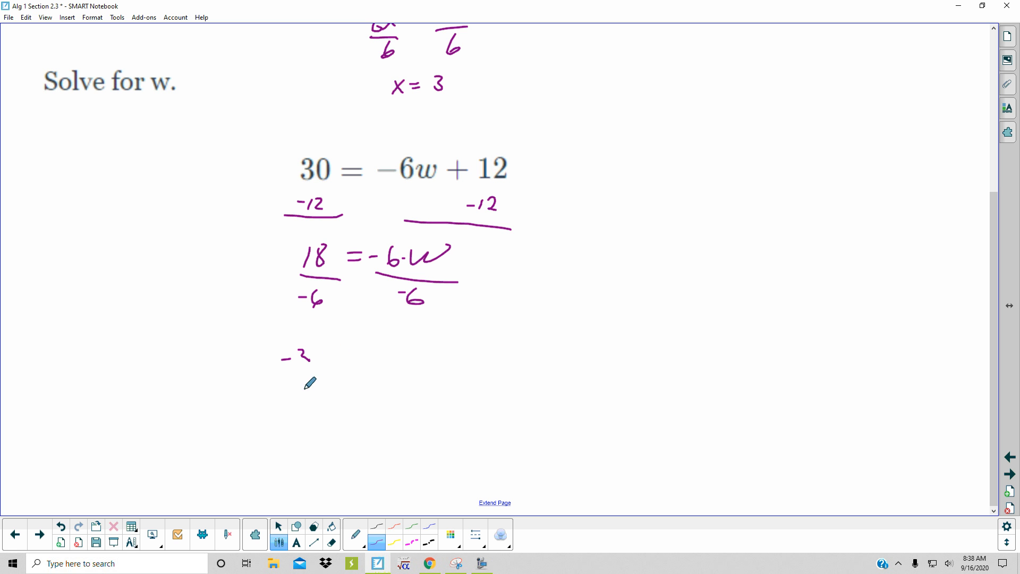
drag(300, 410, 352, 410)
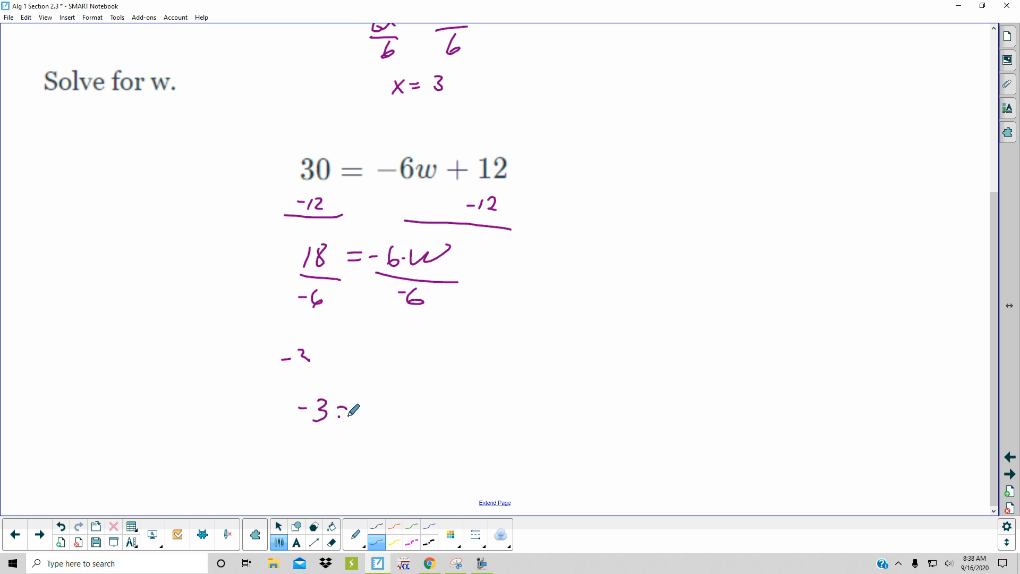
drag(338, 410, 404, 410)
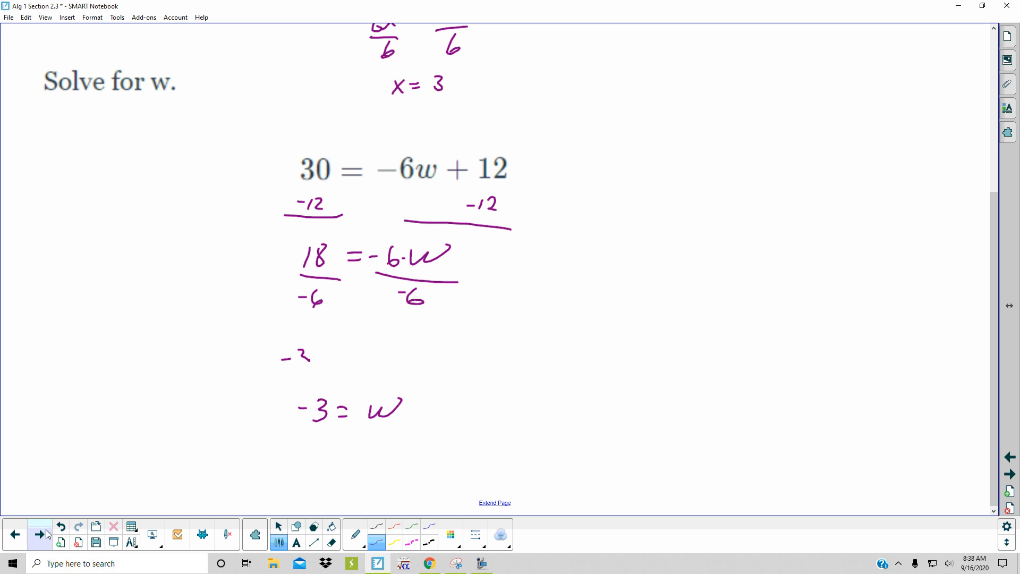
- On the Solve for u slide, write +16 under both sides of −16 − 4u = −16 and underline
click(40, 533)
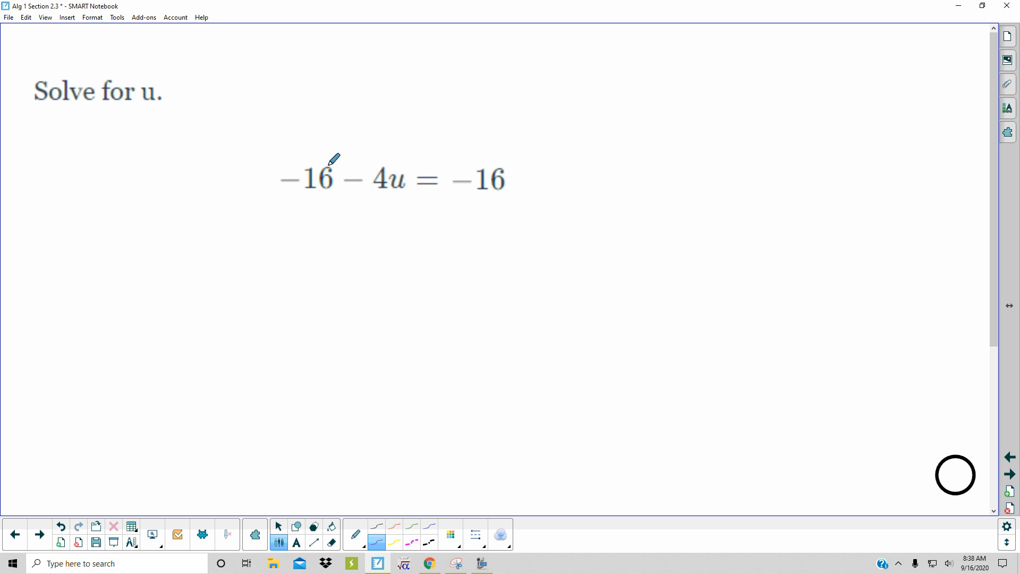
mouse_move(307, 190)
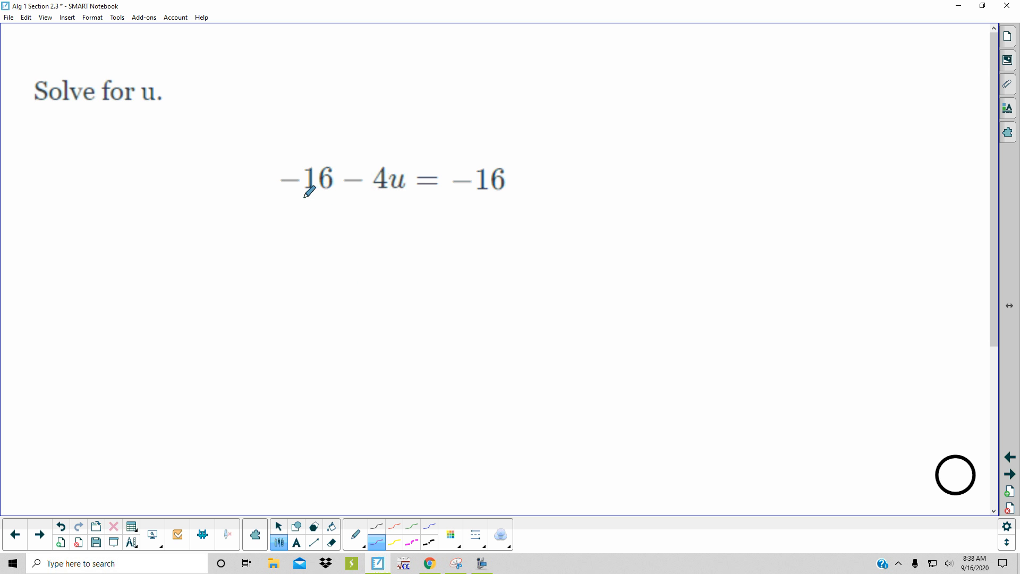
mouse_move(328, 194)
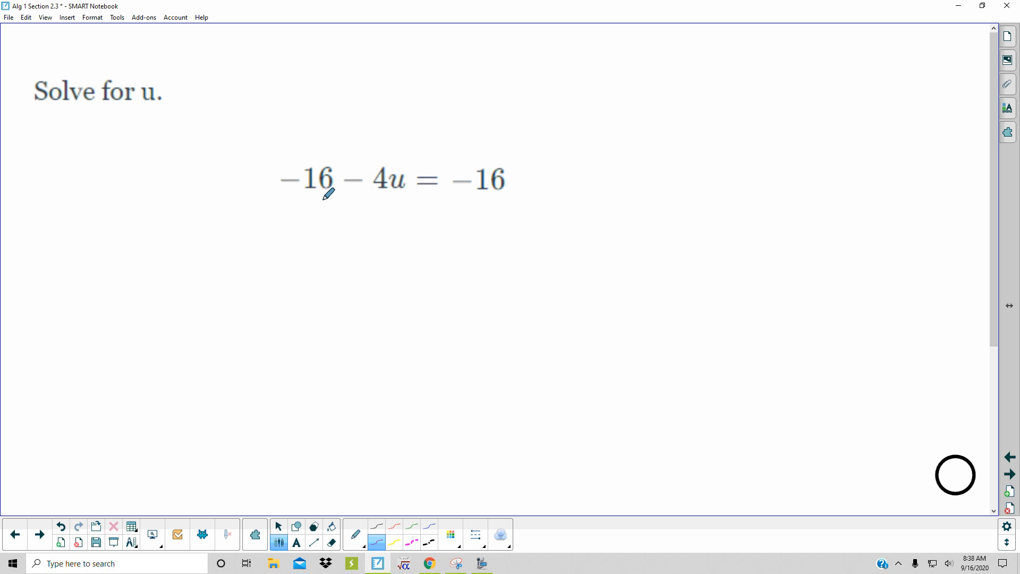
mouse_move(295, 203)
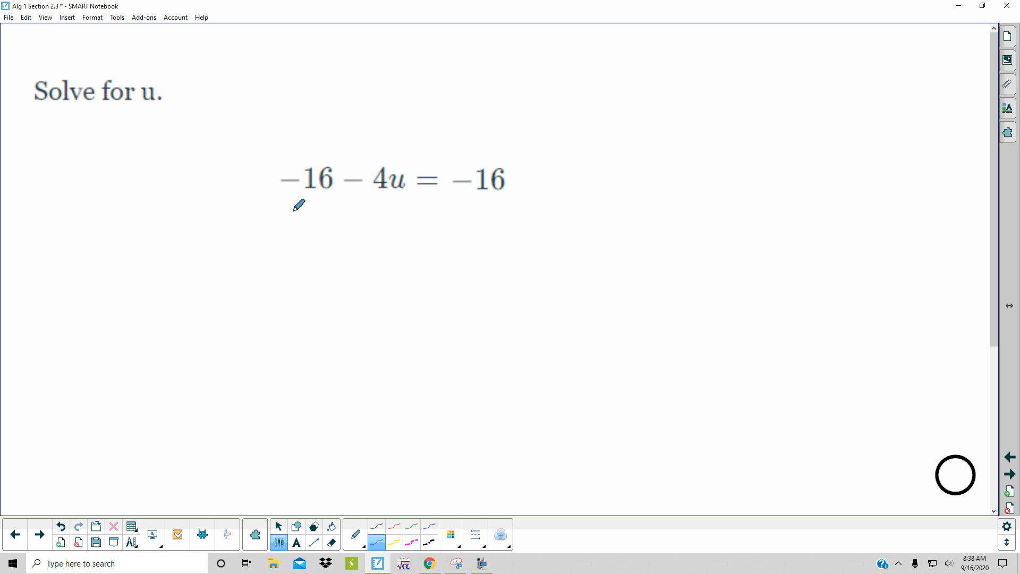
drag(289, 209, 293, 224)
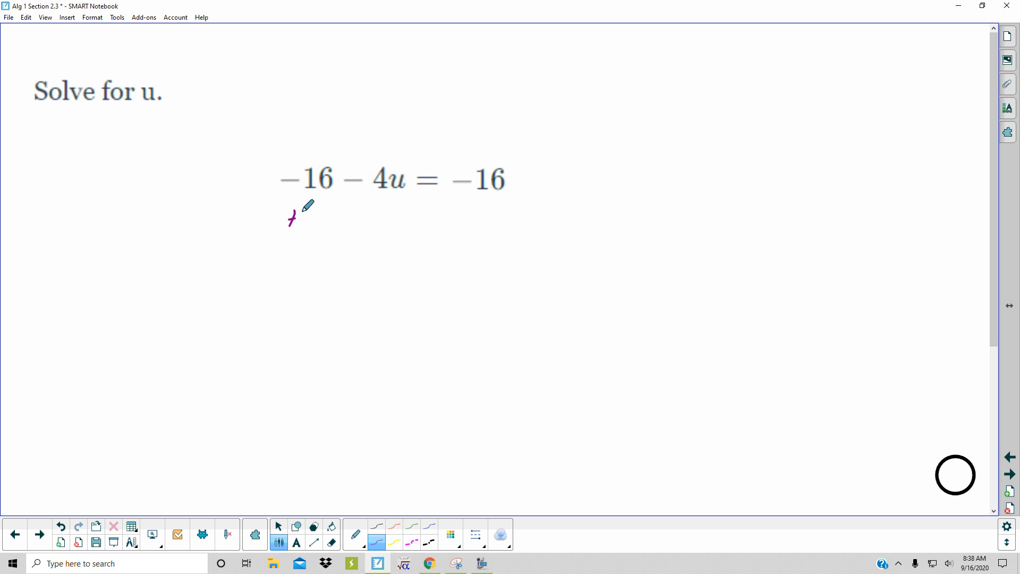
drag(286, 218, 471, 218)
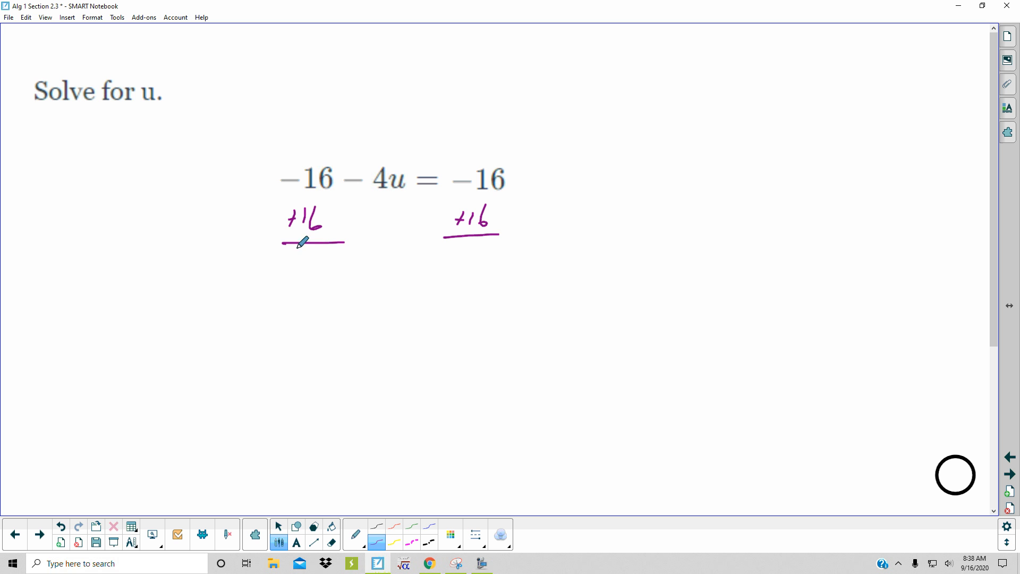
- Start the simplified line −4u = with the beginning of a right-side value
drag(338, 293, 374, 319)
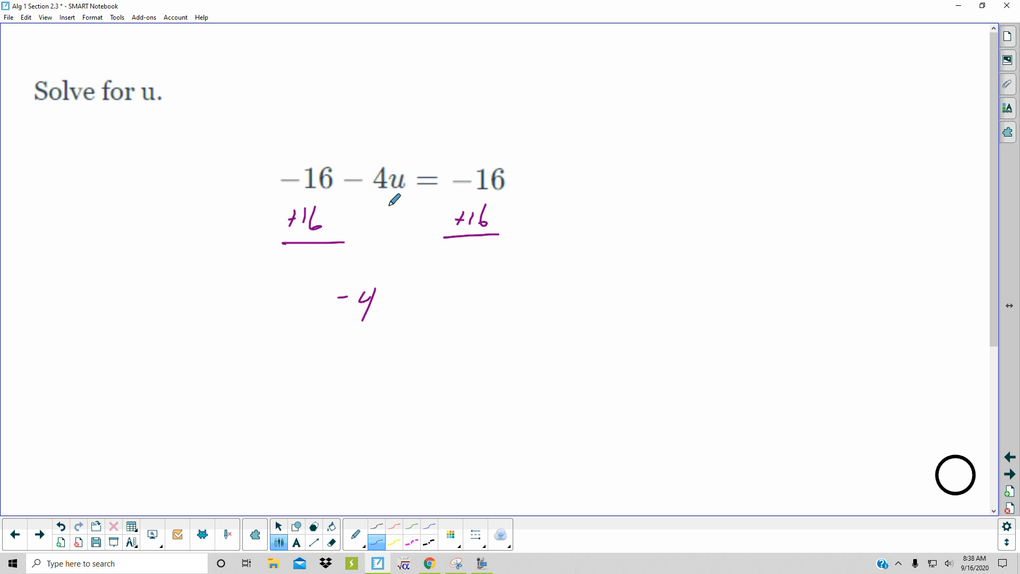
mouse_move(363, 171)
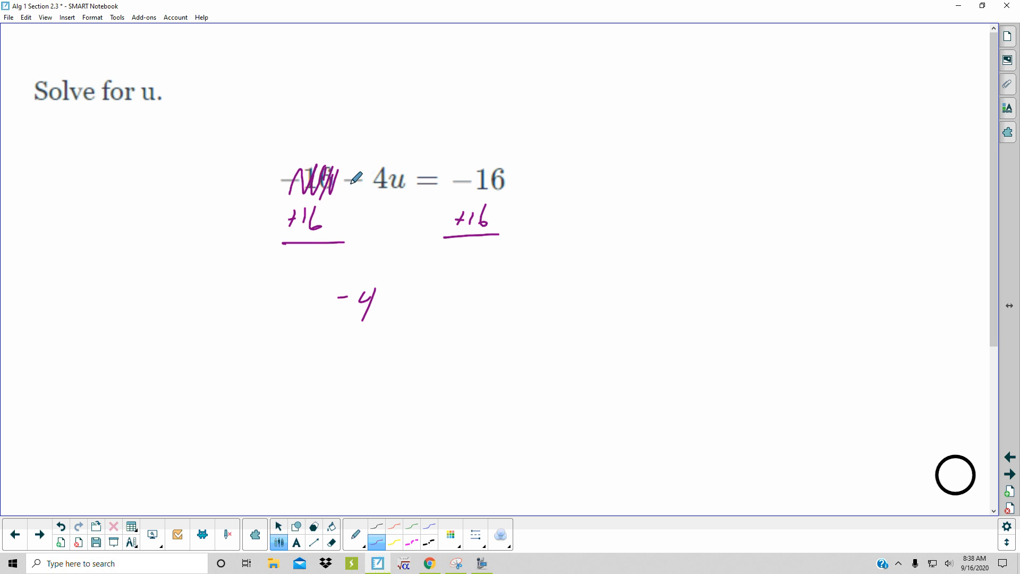
mouse_move(344, 312)
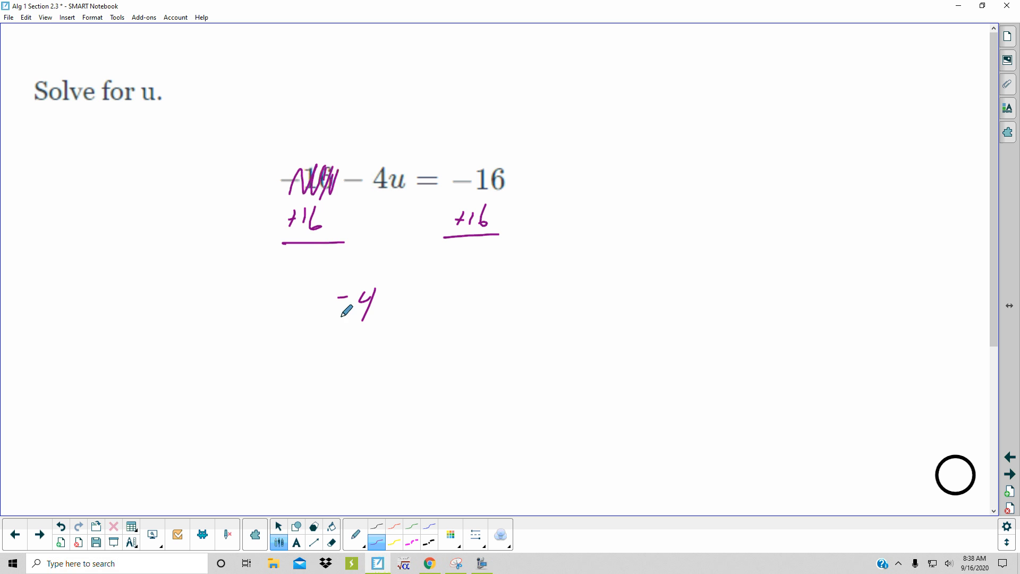
drag(380, 306, 393, 306)
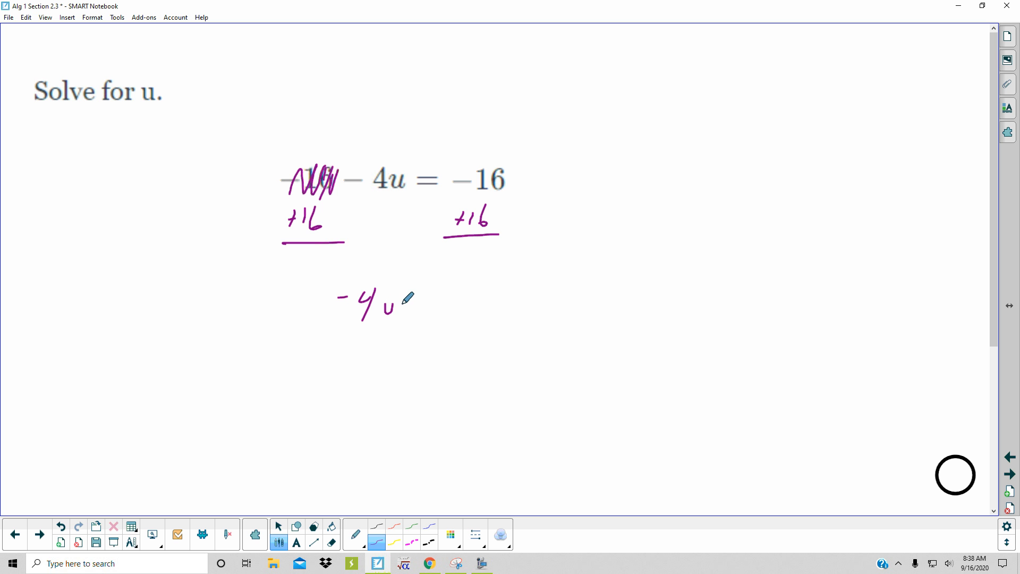
drag(410, 303, 456, 302)
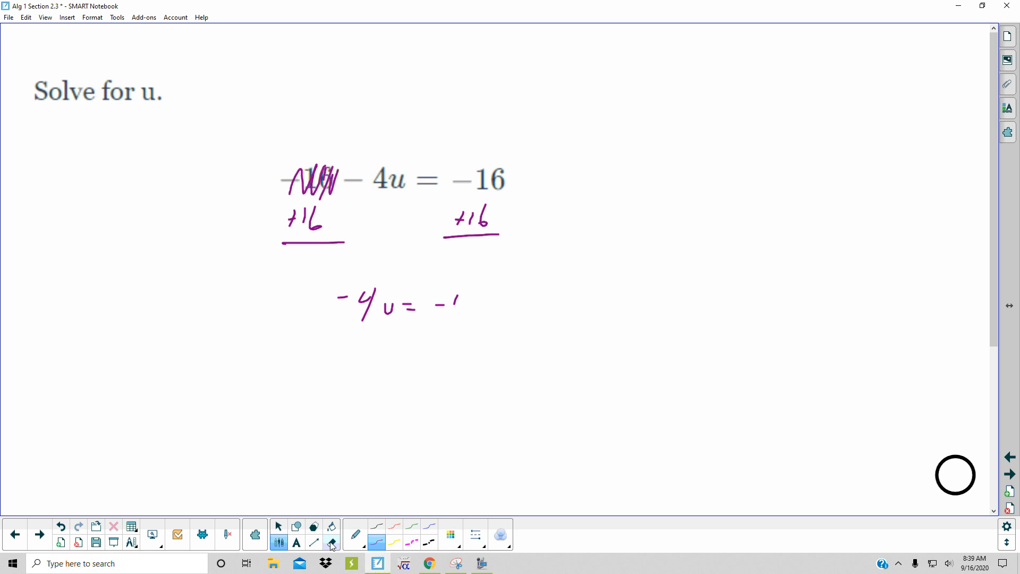
- Erase the mistaken −1 after −4u = and return to the purple pen
click(332, 542)
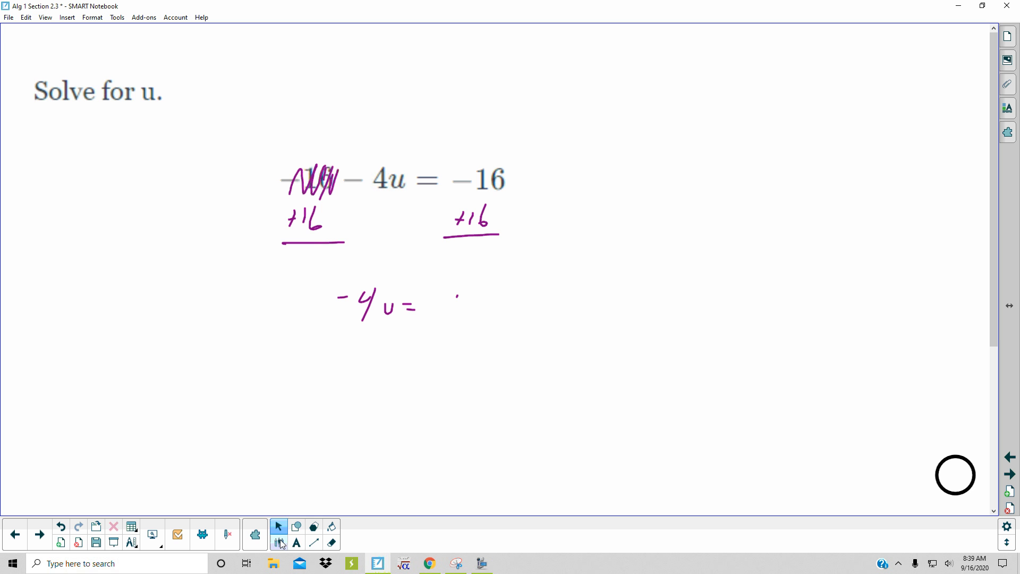
click(331, 542)
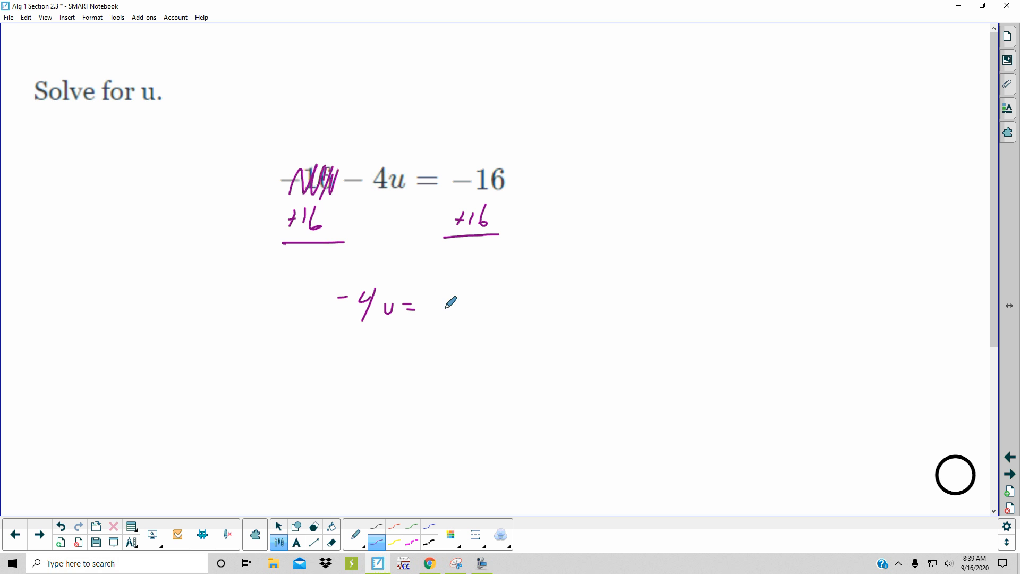
mouse_move(452, 296)
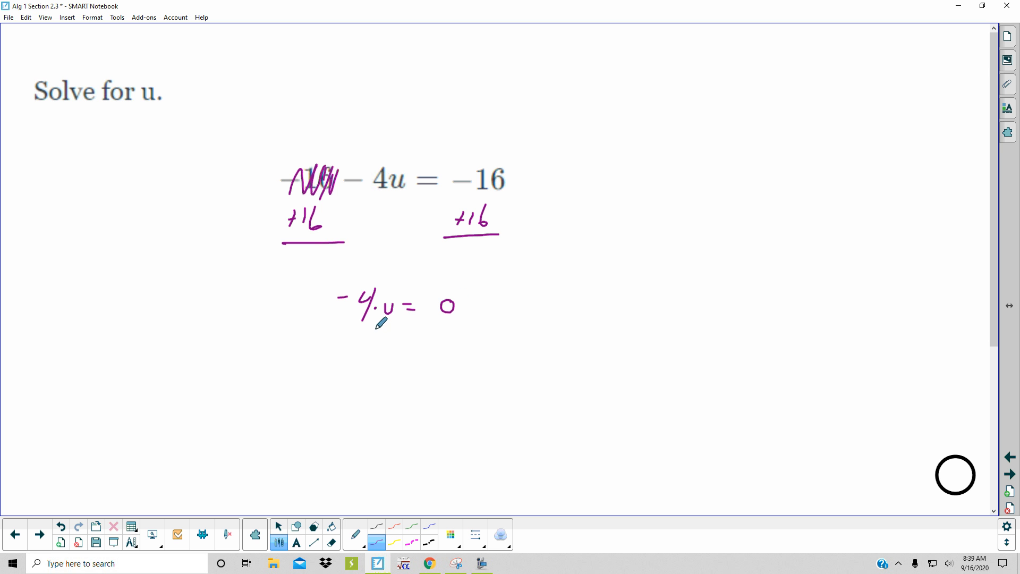
- Complete −4u = 0, divide both sides by −4, and write an underlined u = 0
drag(351, 336, 374, 337)
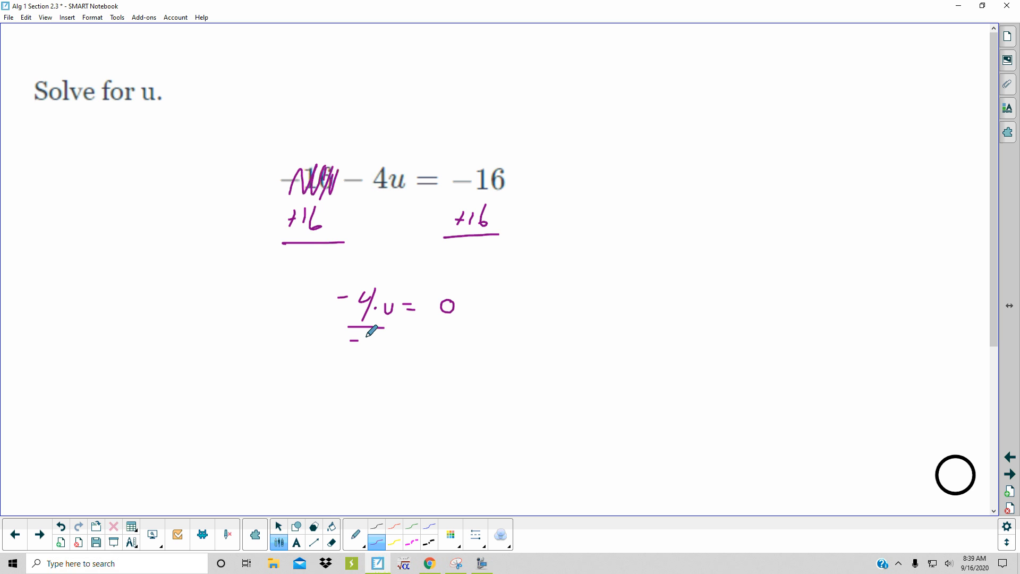
drag(352, 341, 448, 334)
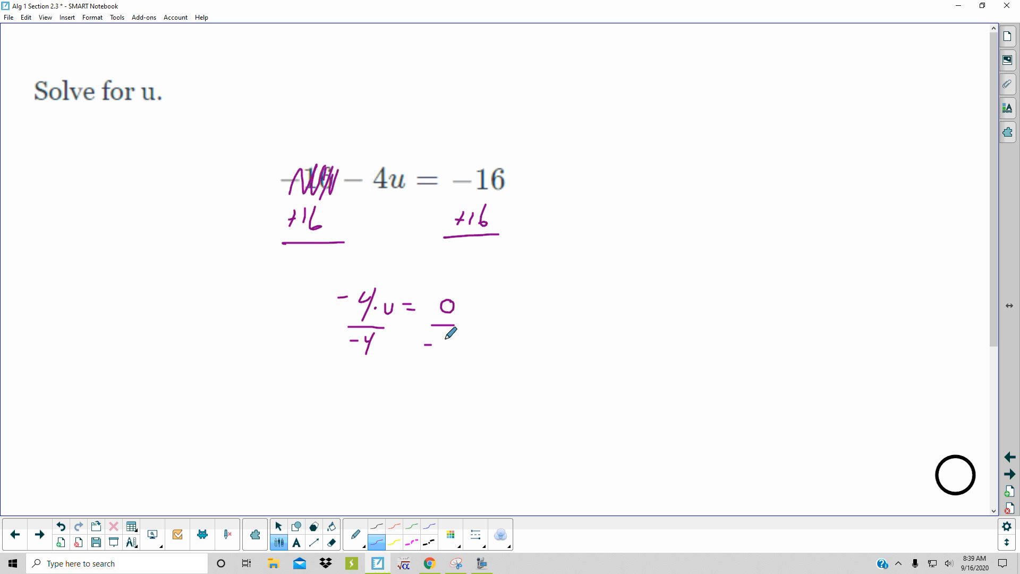
drag(426, 344, 387, 410)
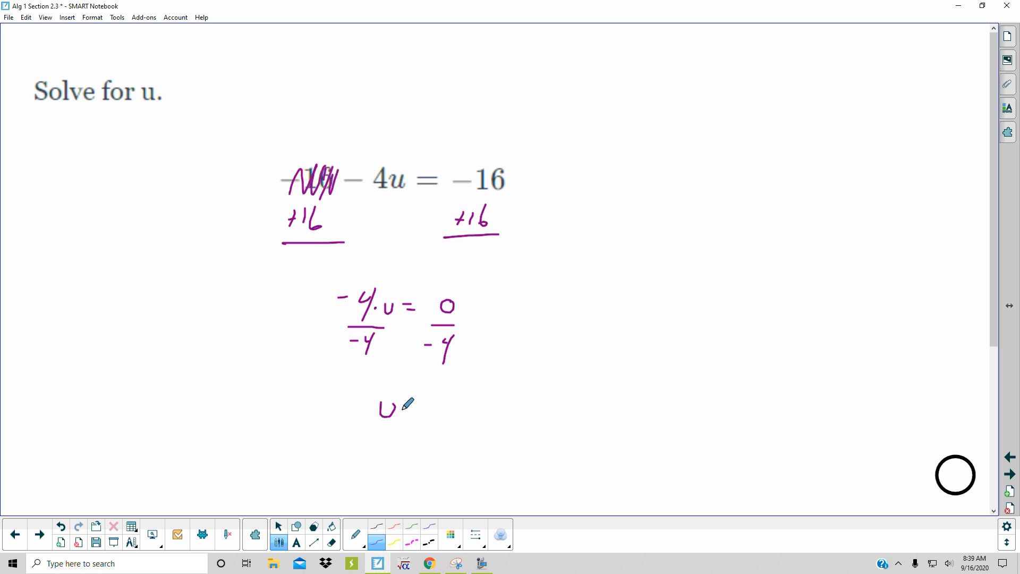
drag(407, 407, 423, 407)
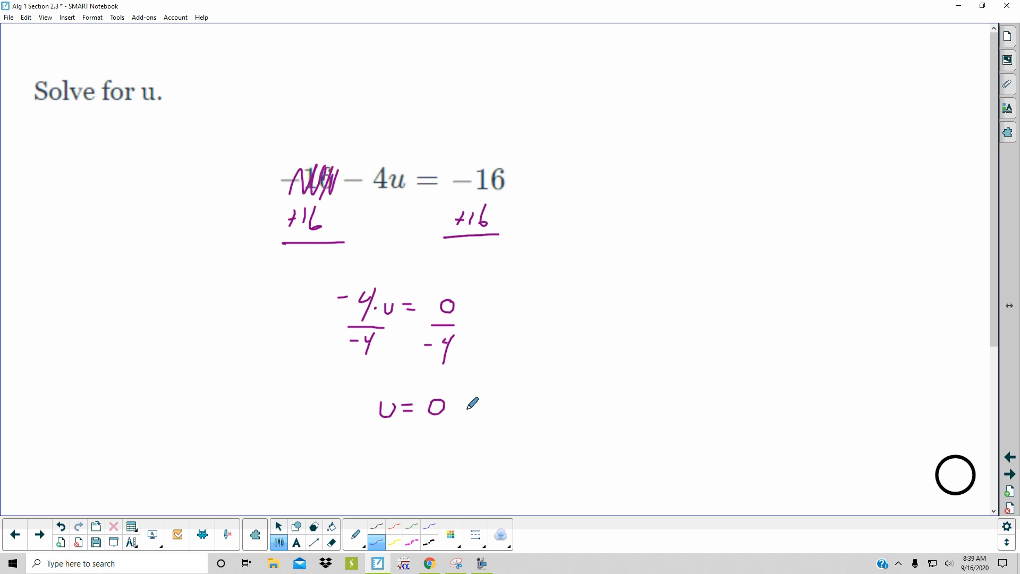
drag(380, 434, 448, 441)
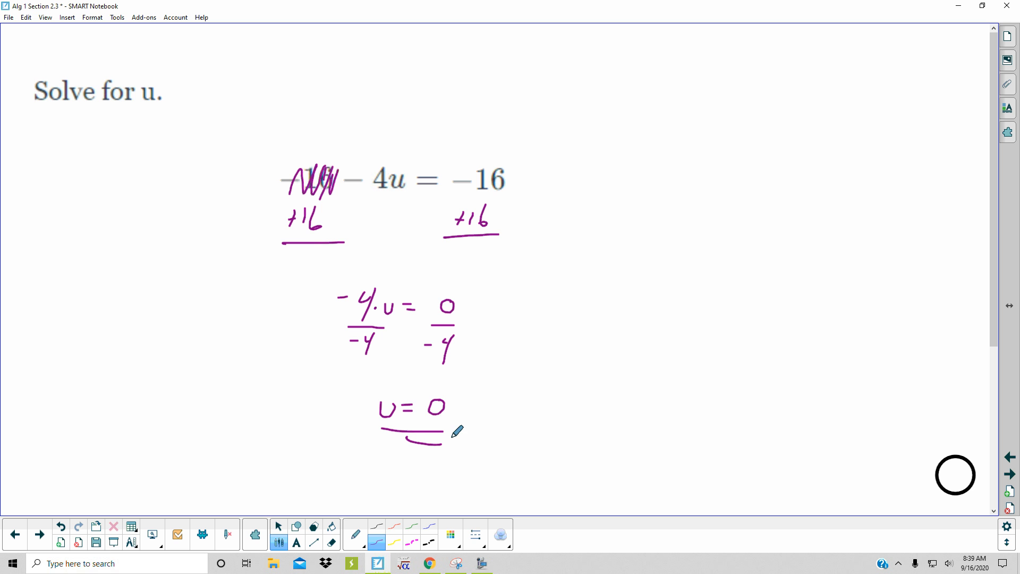
mouse_move(473, 531)
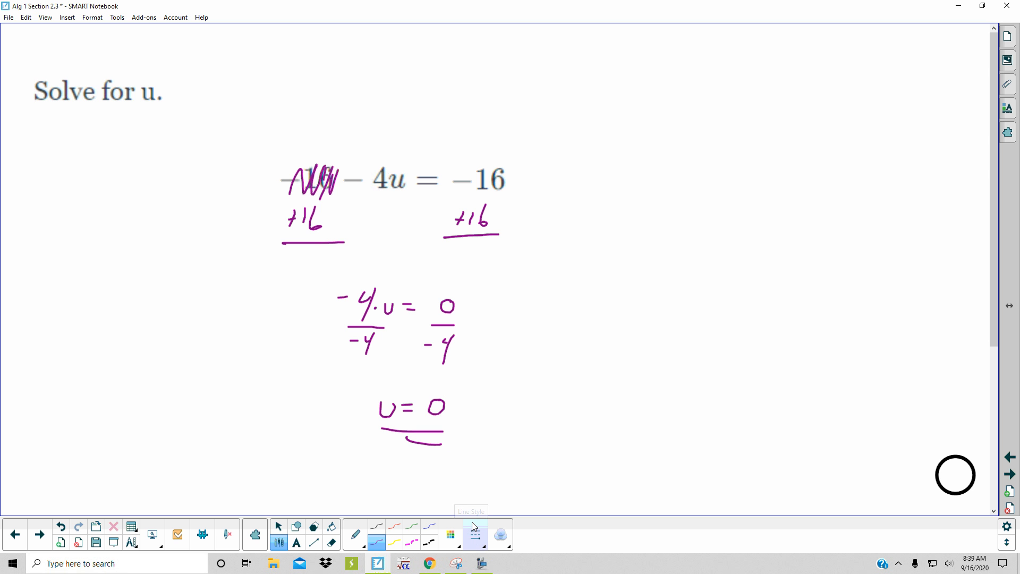
click(480, 563)
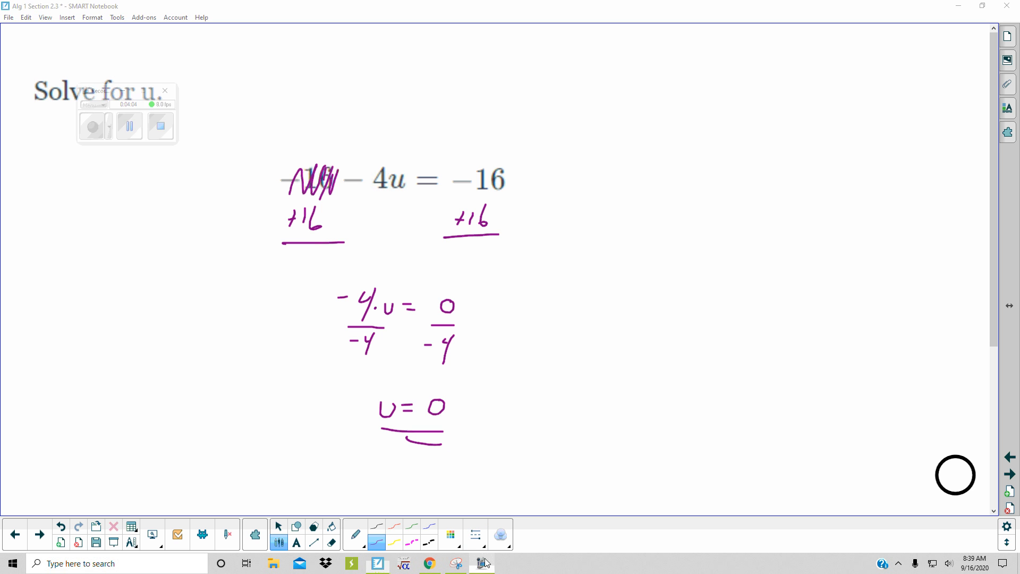